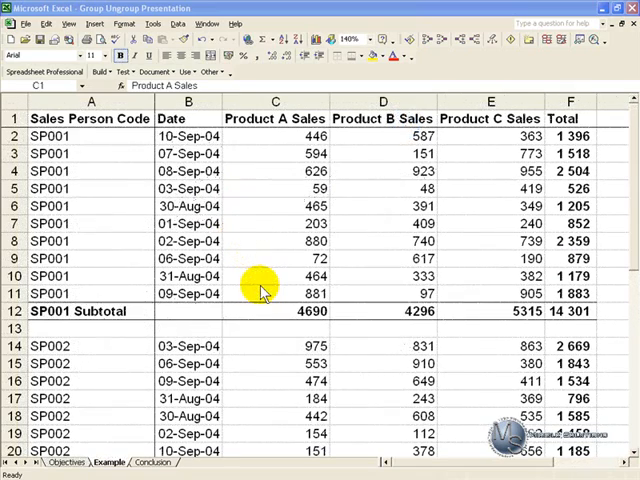
pyautogui.moveTo(160, 170)
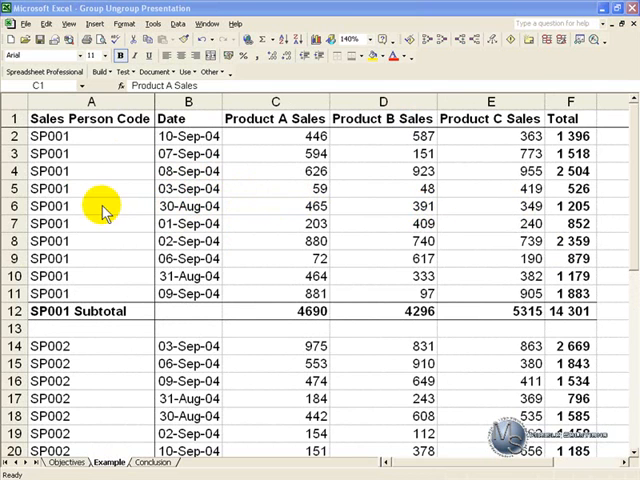
pyautogui.moveTo(170, 215)
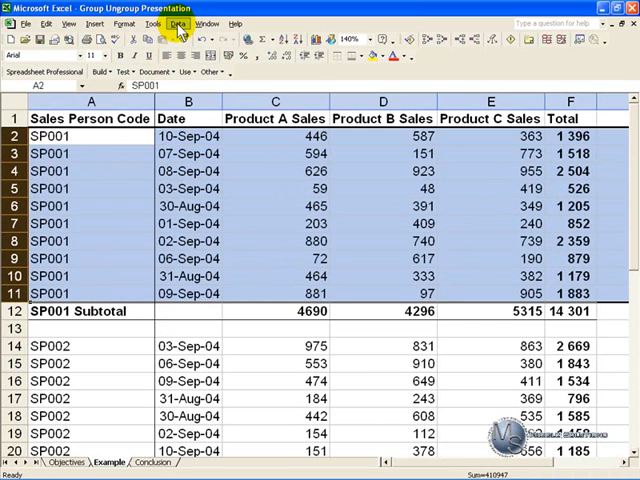
# - Group the SP001 detail rows 2–11 into one outline level under their subtotal
pyautogui.click(177, 23)
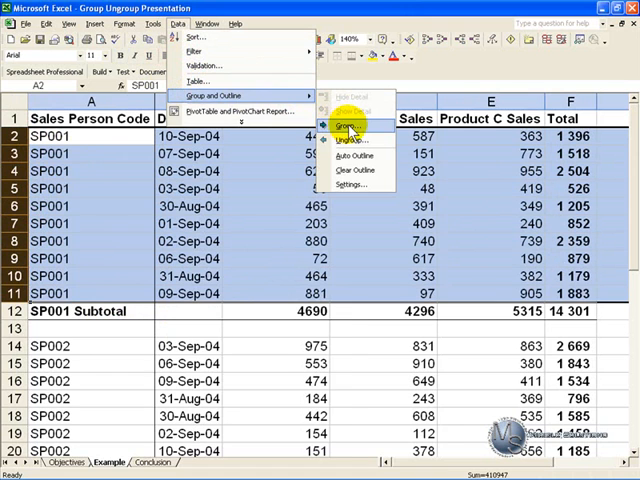
pyautogui.click(350, 125)
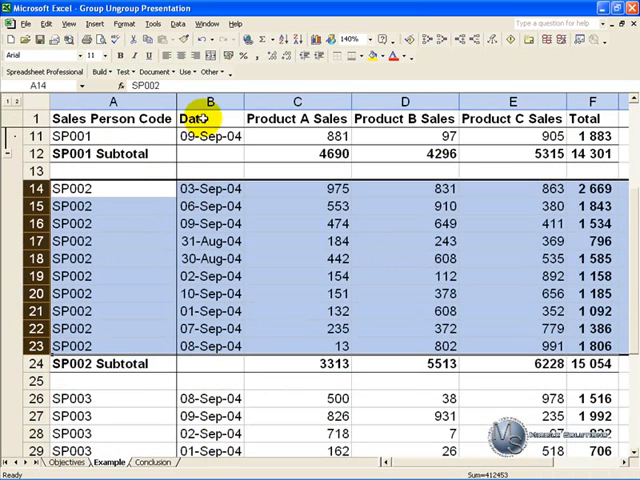
# - Group SP002 rows 14–23 and SP003 rows 26–35 as separate outline groups
pyautogui.click(178, 23)
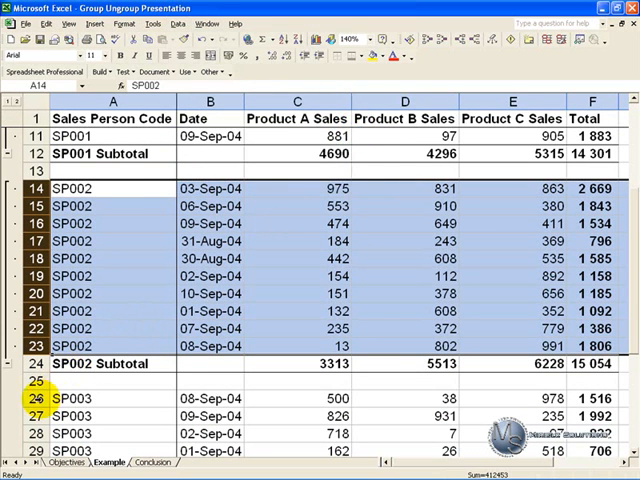
pyautogui.scroll(-3)
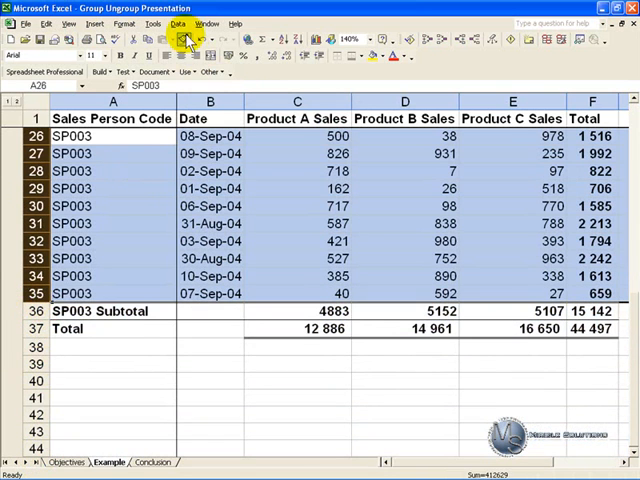
pyautogui.click(177, 23)
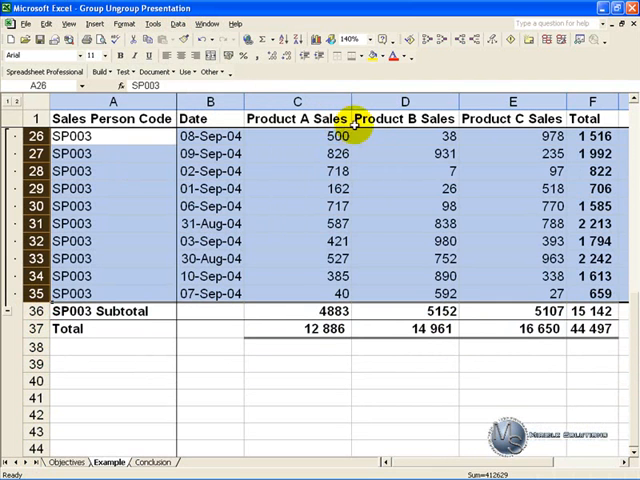
pyautogui.scroll(3)
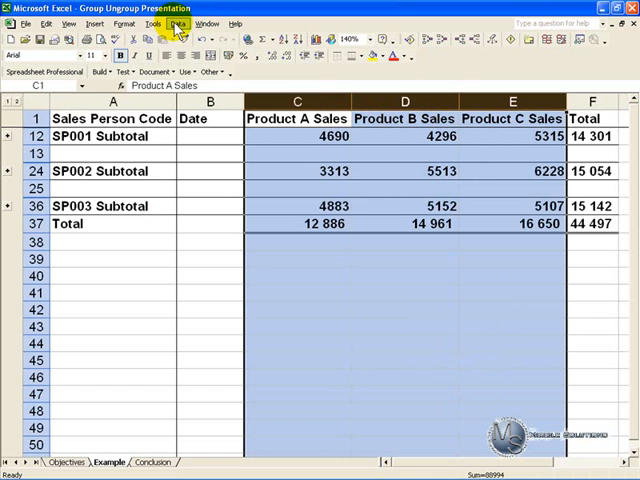
# - Group the Product A–C sales columns C–E, then expand the SP002 detail rows
pyautogui.click(177, 24)
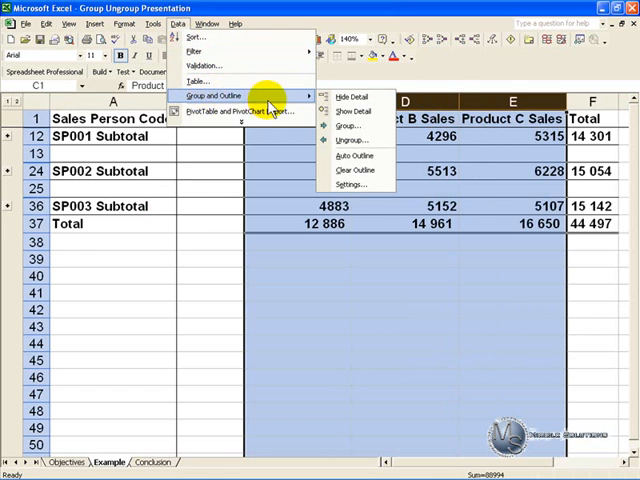
pyautogui.click(348, 109)
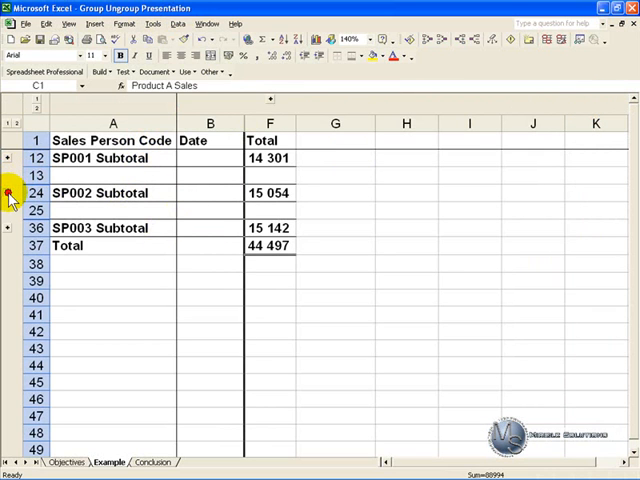
pyautogui.click(10, 192)
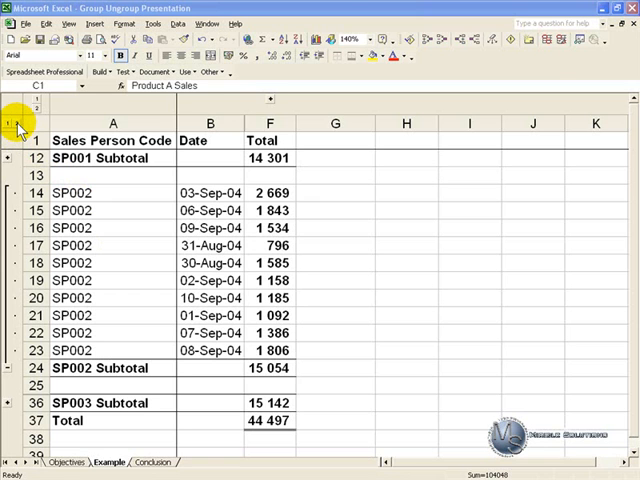
pyautogui.moveTo(25, 215)
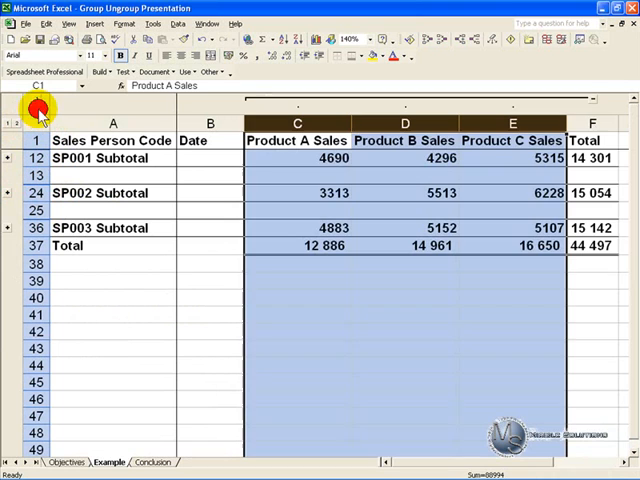
pyautogui.moveTo(212, 258)
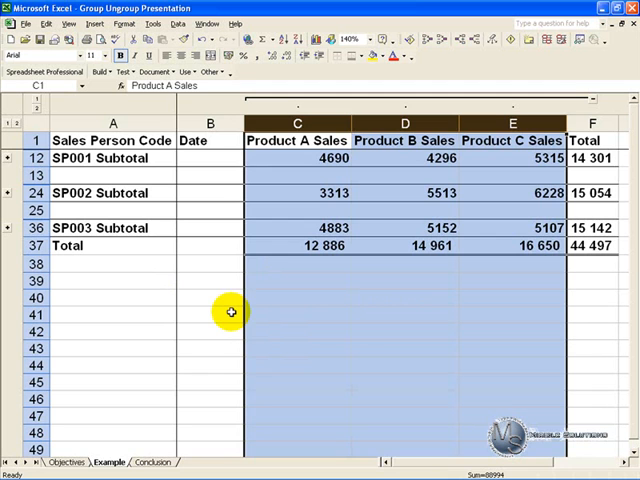
pyautogui.moveTo(246, 275)
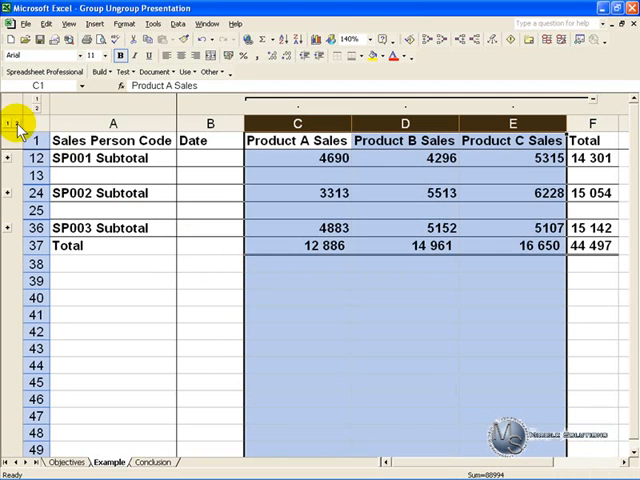
# - Expand all detail rows with outline level 2 and remove the row grouping
pyautogui.click(38, 104)
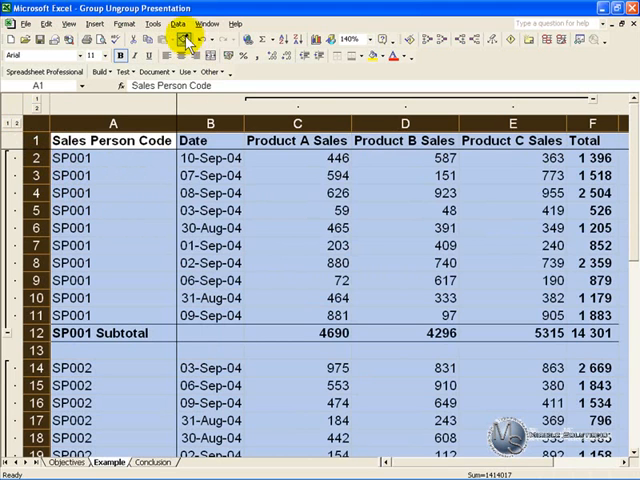
pyautogui.click(178, 24)
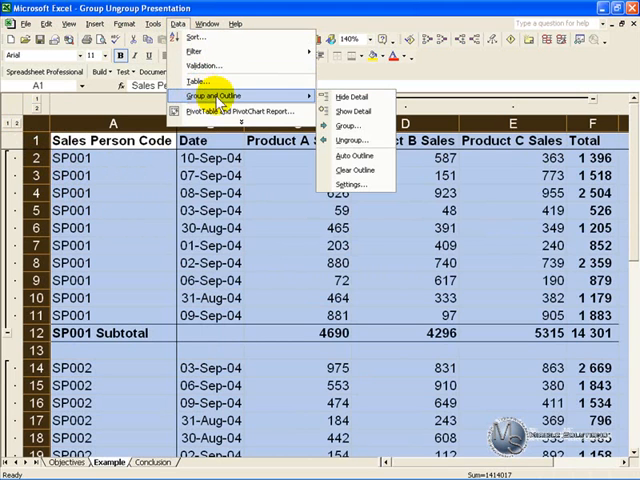
pyautogui.click(348, 140)
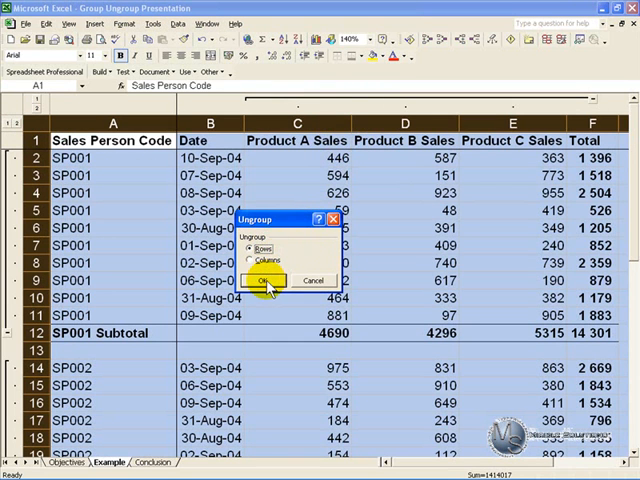
pyautogui.click(263, 279)
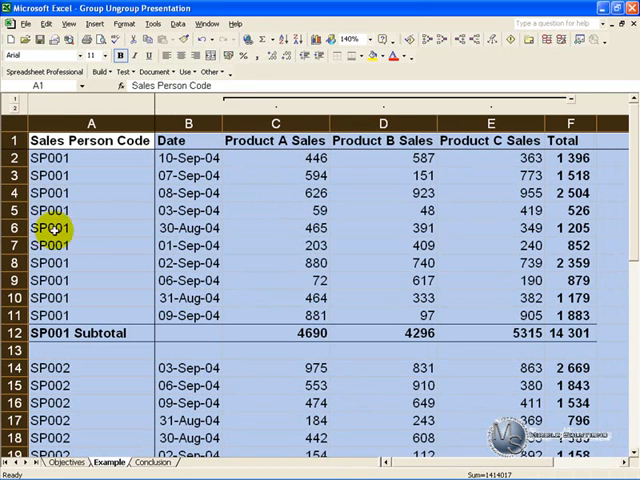
# - Remove the column grouping, leaving no outline on the sheet
pyautogui.click(178, 23)
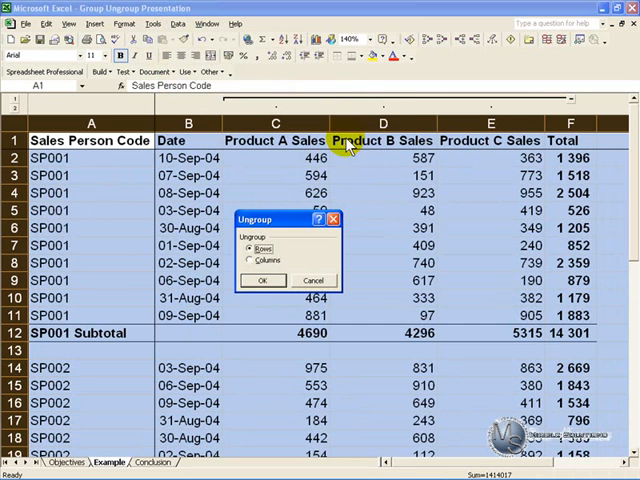
pyautogui.click(250, 260)
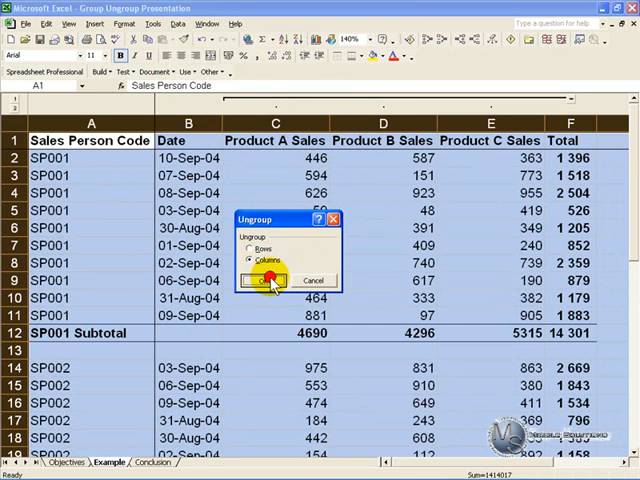
pyautogui.click(265, 280)
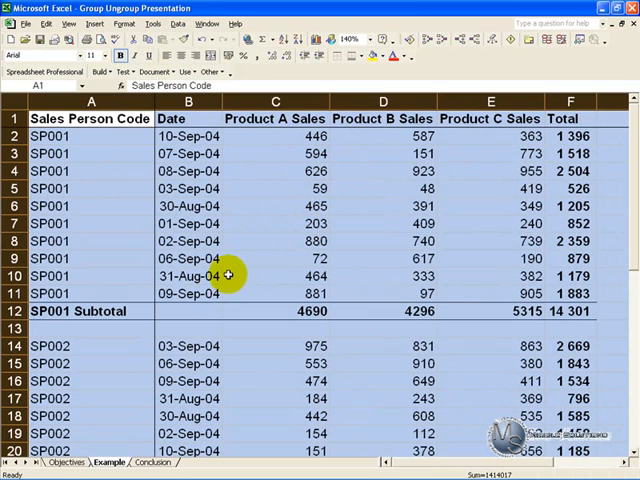
pyautogui.moveTo(247, 271)
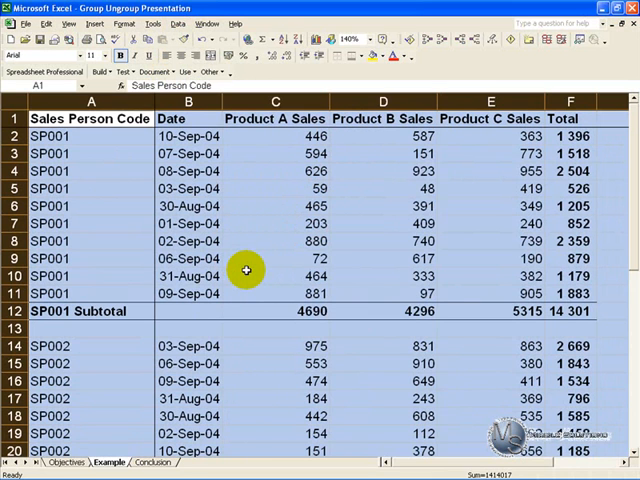